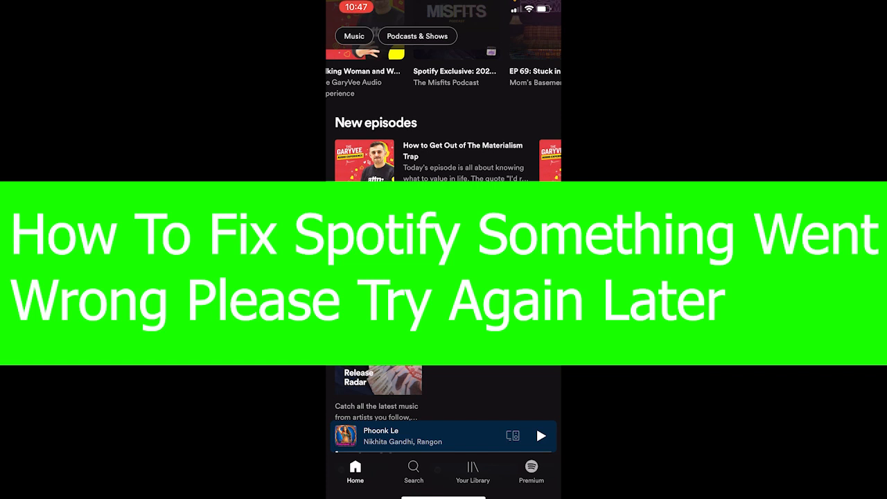
# Step: Search Settings for "Sto" to list iCloud Storage, Offload Unused Apps and Storage
pyautogui.scroll(-3)
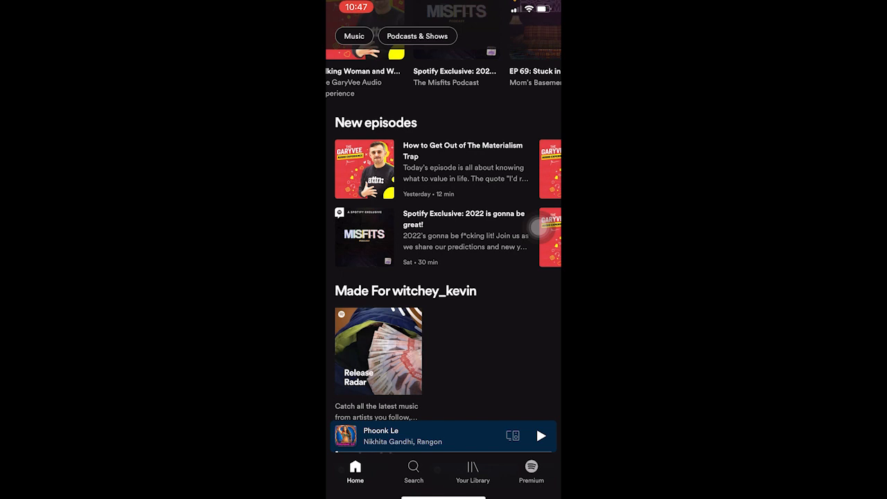
pyautogui.scroll(-3)
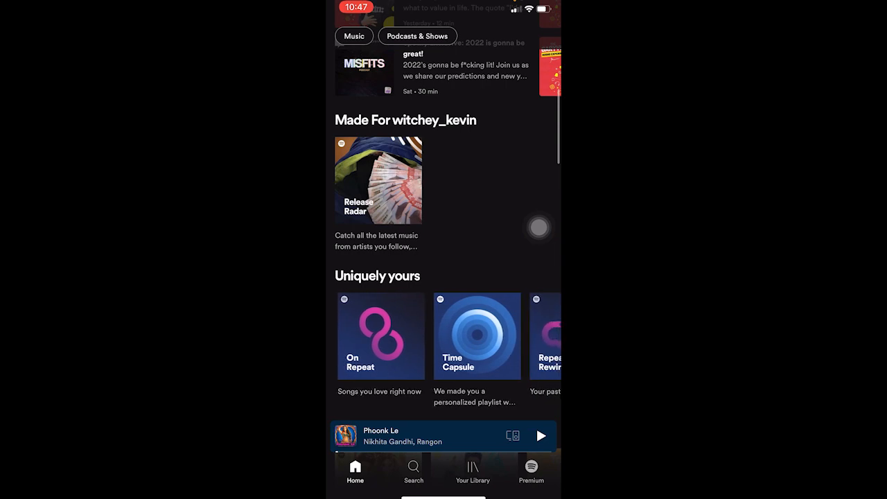
pyautogui.scroll(3)
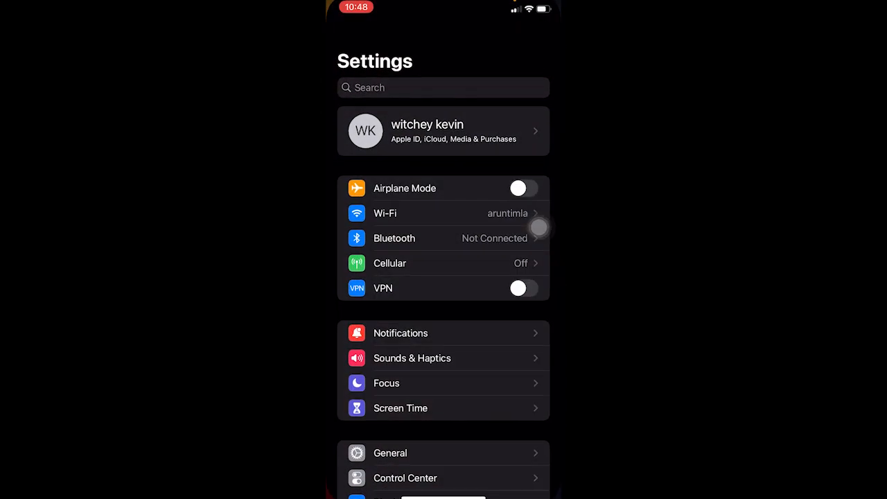
pyautogui.click(442, 87)
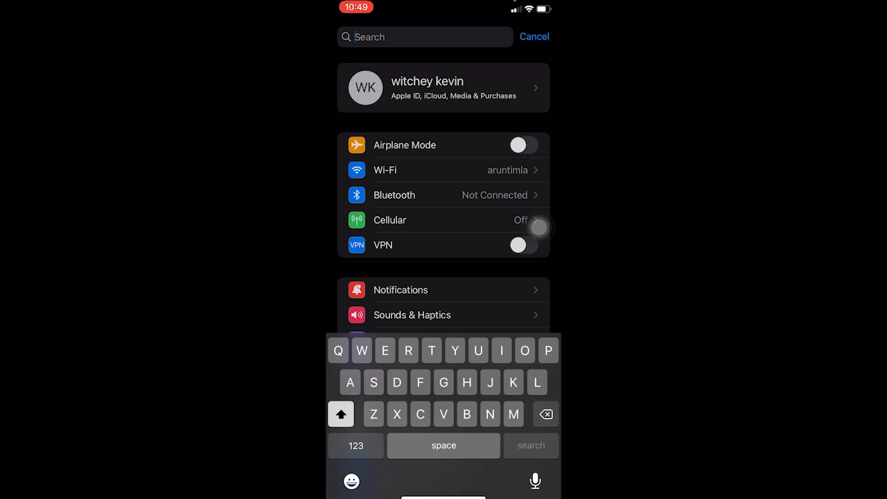
pyautogui.write('Sto')
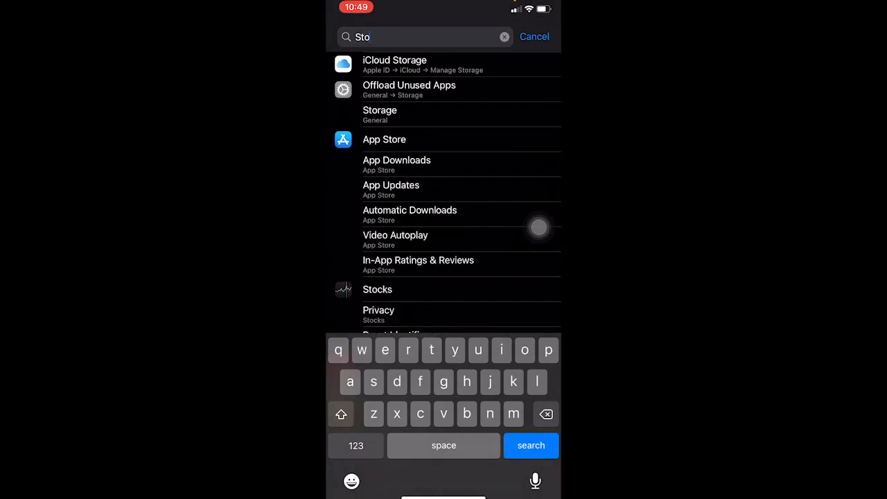
# Step: Offload Spotify from iPhone Storage, keeping its data, then go back to the app list
pyautogui.click(380, 114)
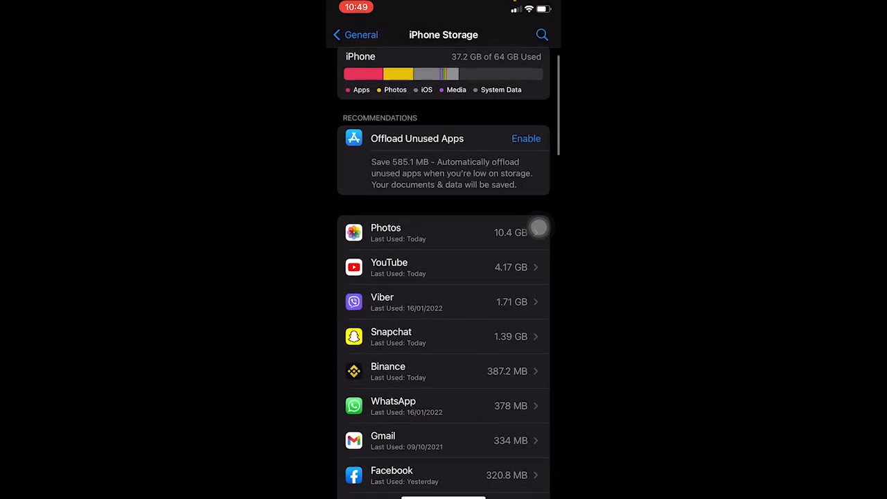
pyautogui.scroll(-3)
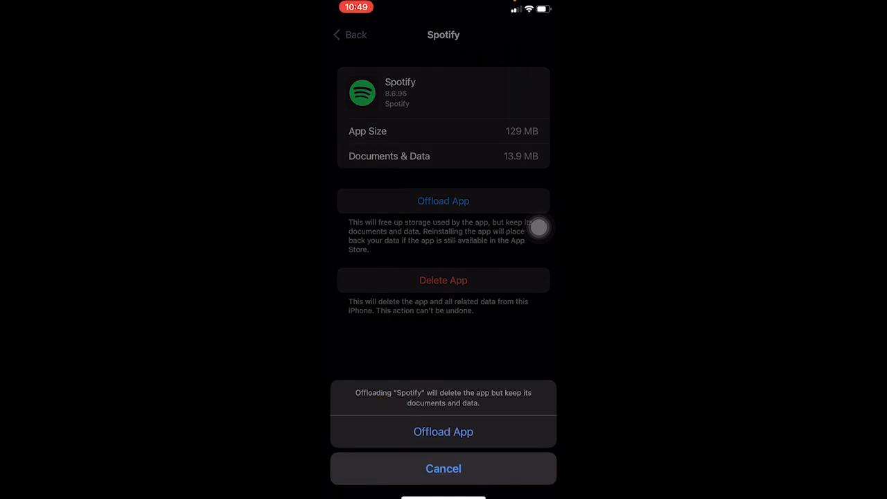
pyautogui.click(443, 468)
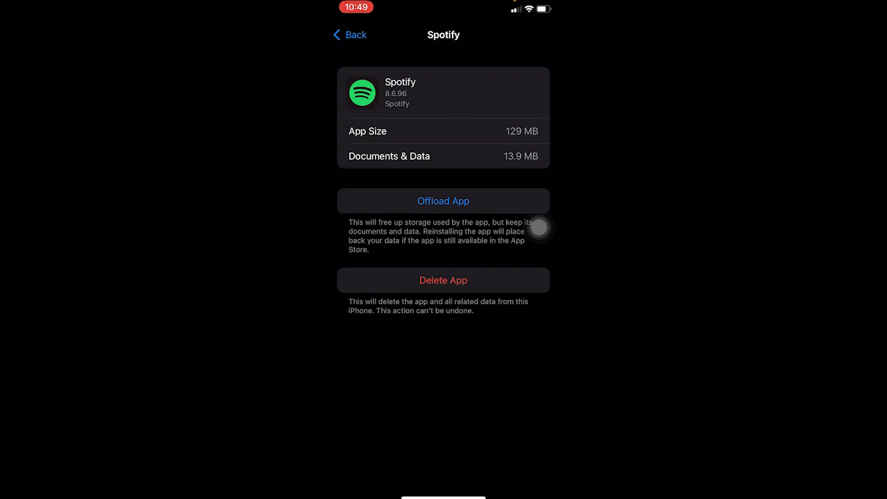
pyautogui.click(349, 35)
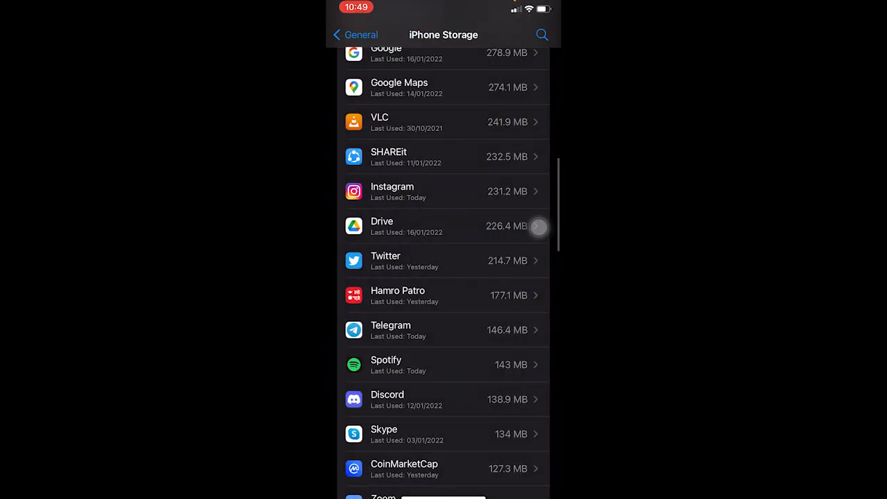